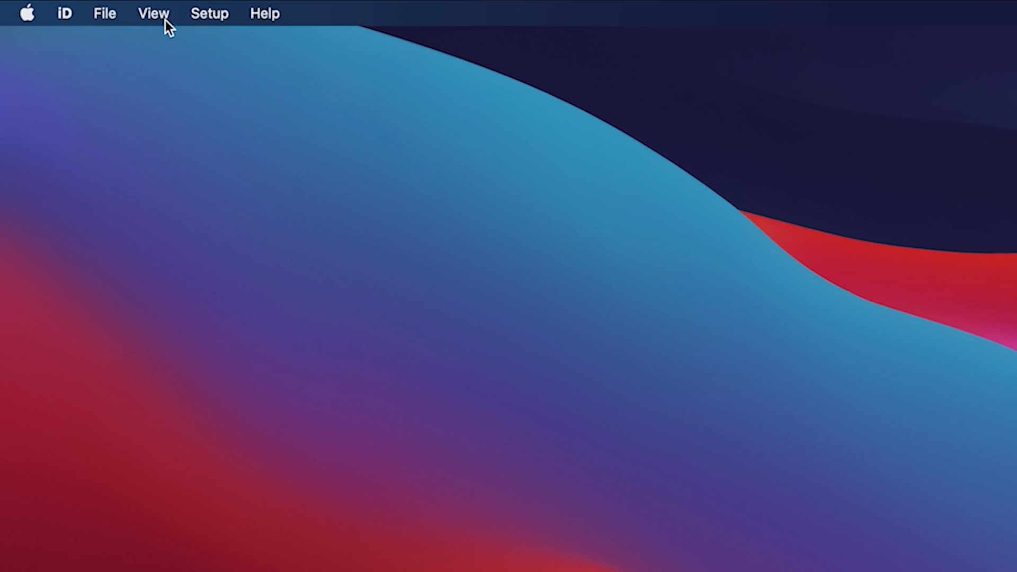
Show the system panel via View > Show System Panel
click(152, 13)
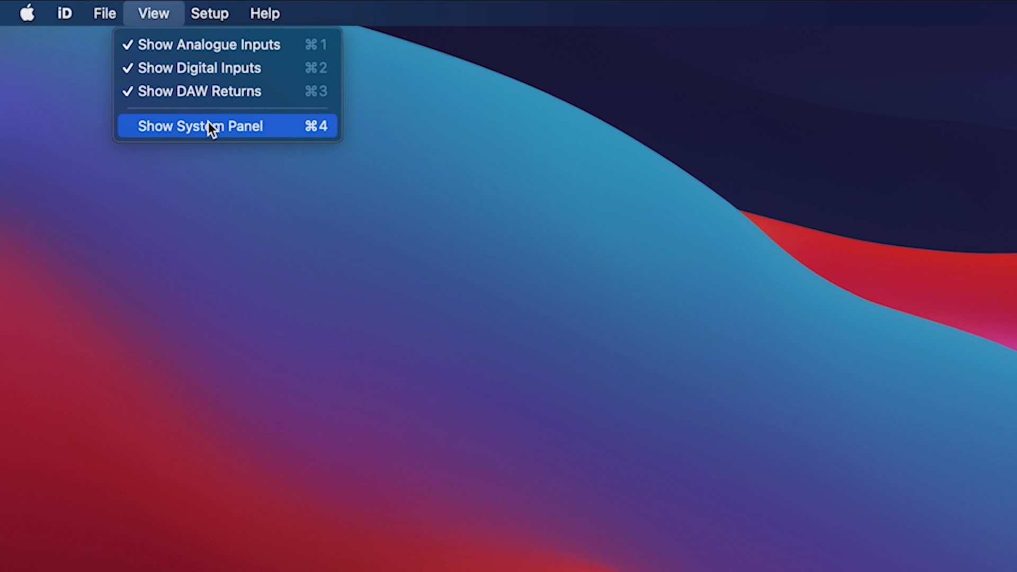
click(200, 126)
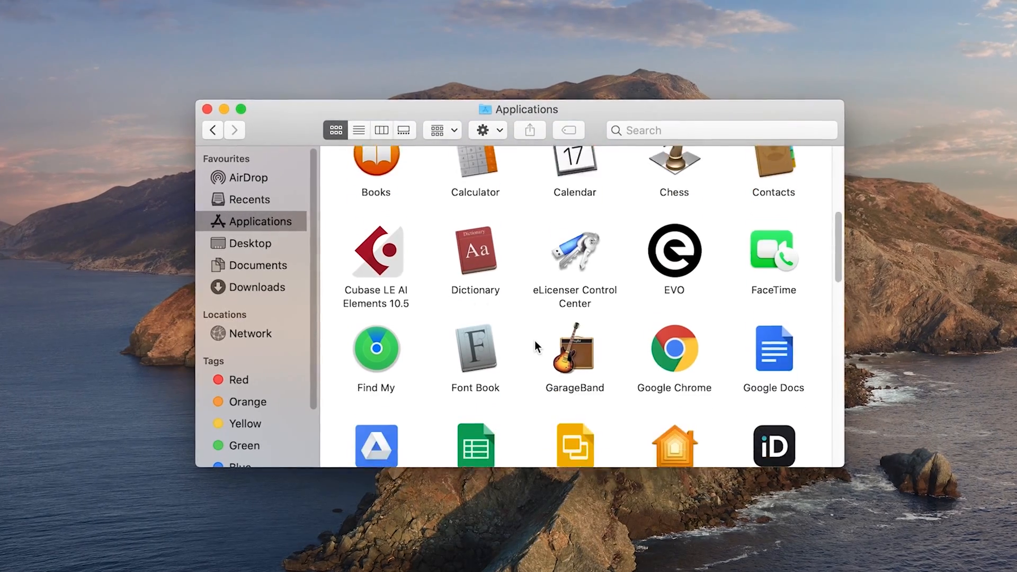
Launch the iD app from Applications and bring up its menu-bar options
scroll(down, 3)
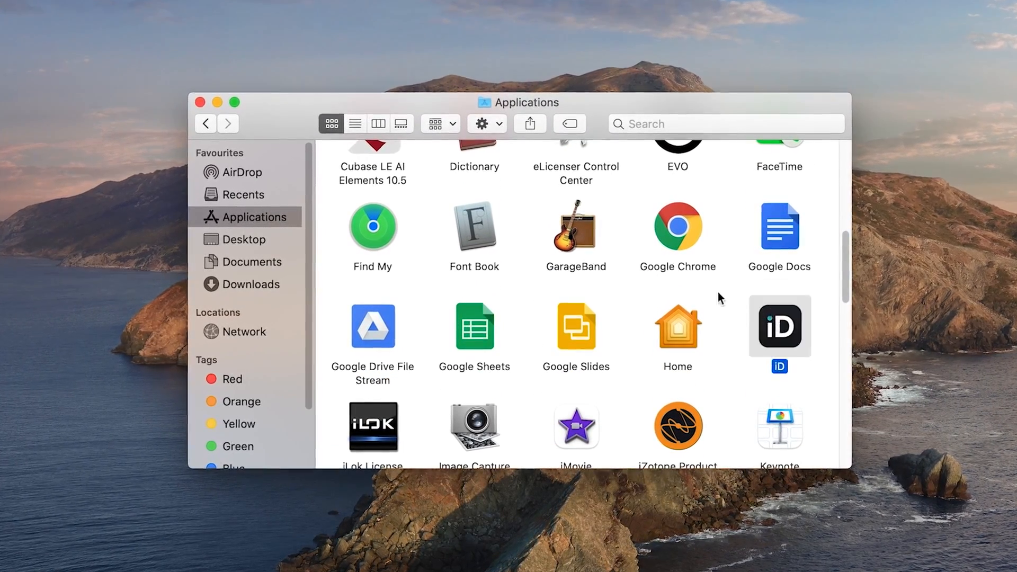
click(201, 102)
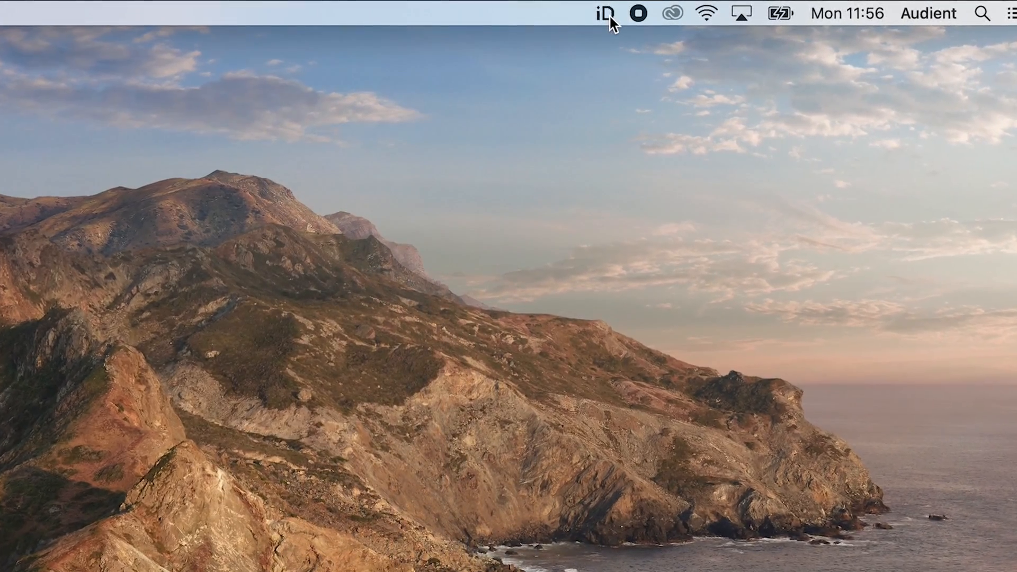
click(600, 12)
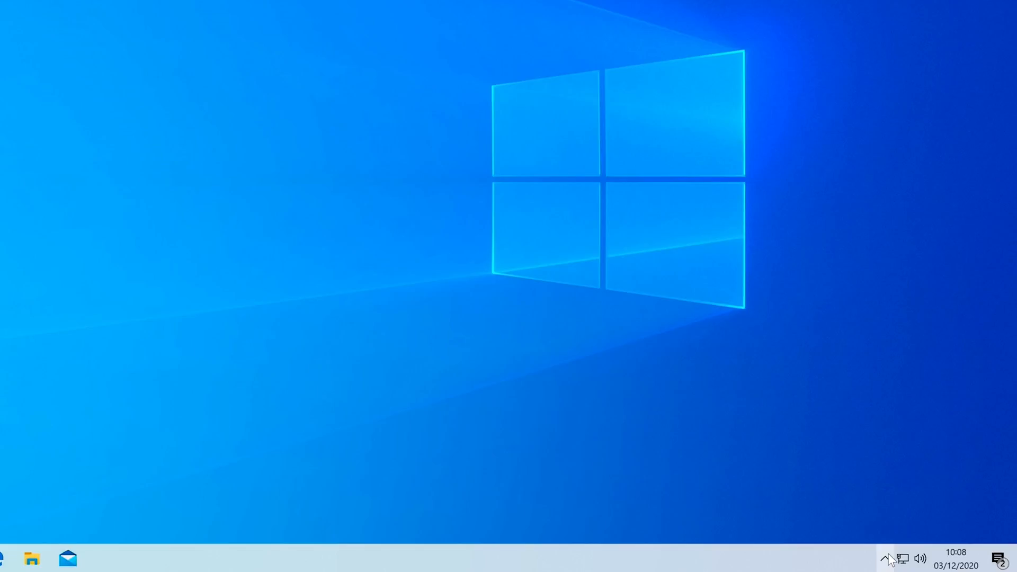
Reveal the iD tray icon on Windows and choose Show Mixer from its options
click(891, 558)
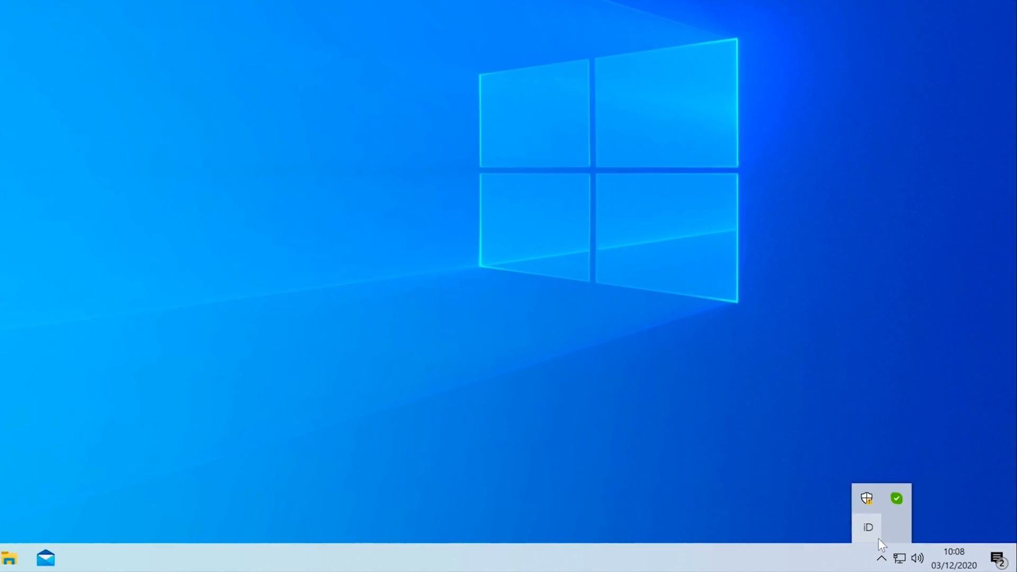
right_click(867, 526)
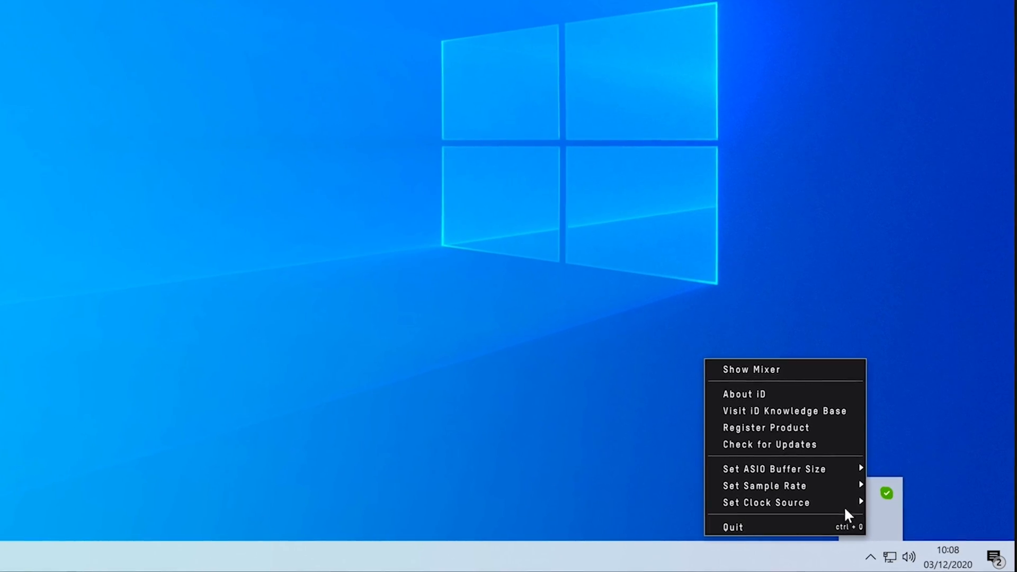
click(751, 368)
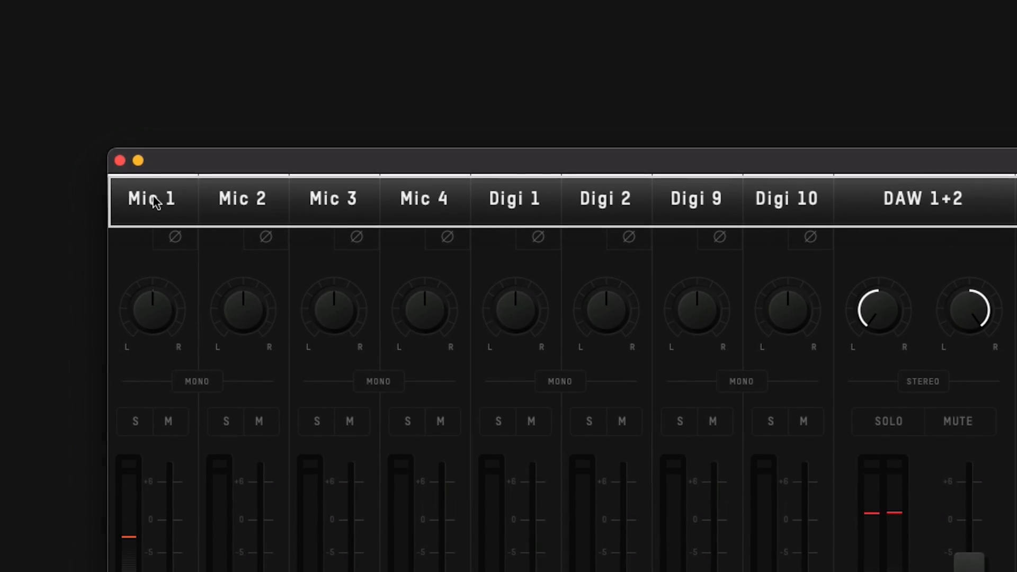
text(Guita)
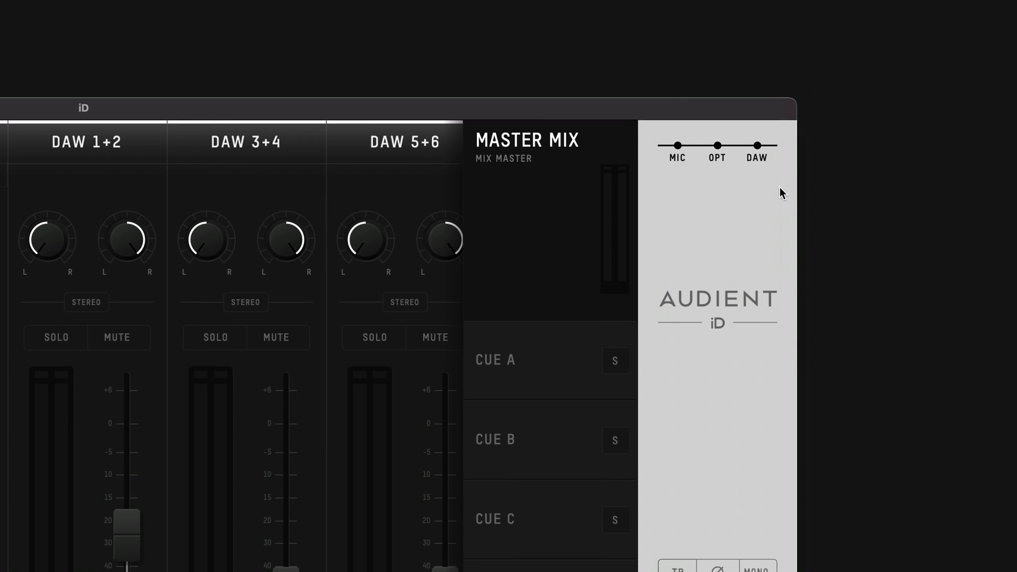
click(766, 148)
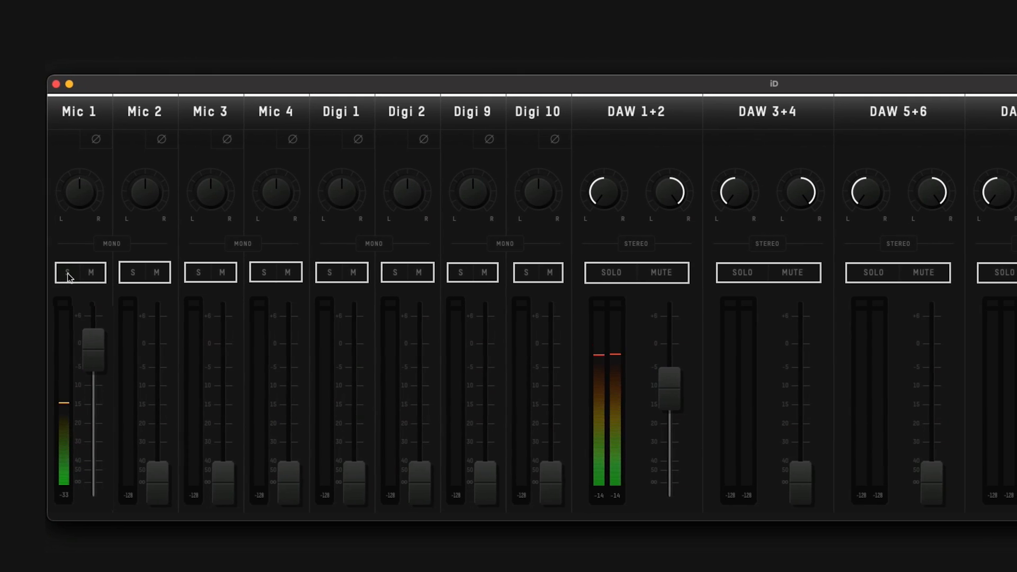
Solo the Mic 1 channel with its S button
click(90, 272)
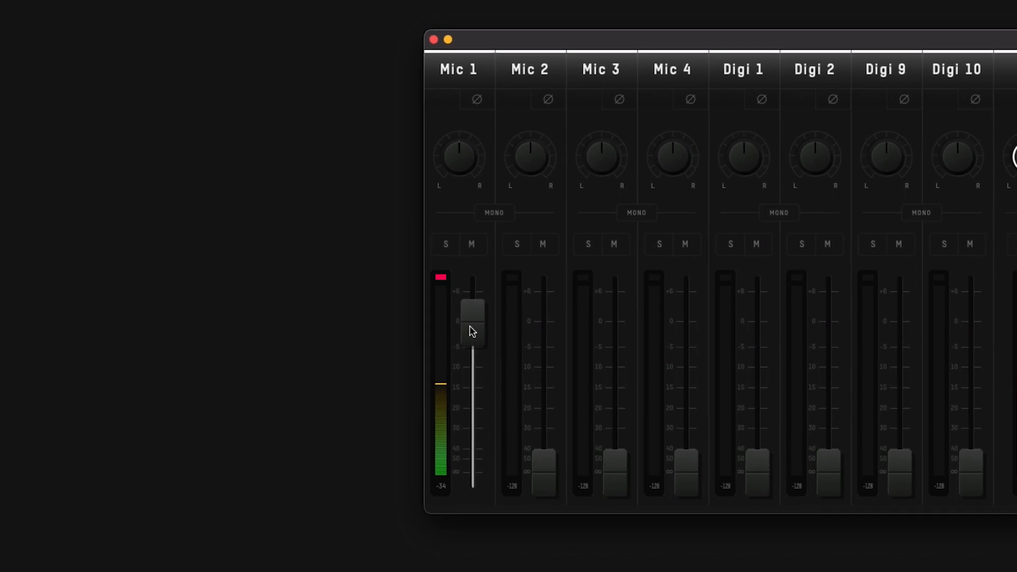
Lower the Mic 1 fader so its level sits near 0 dB
drag(471, 321, 481, 337)
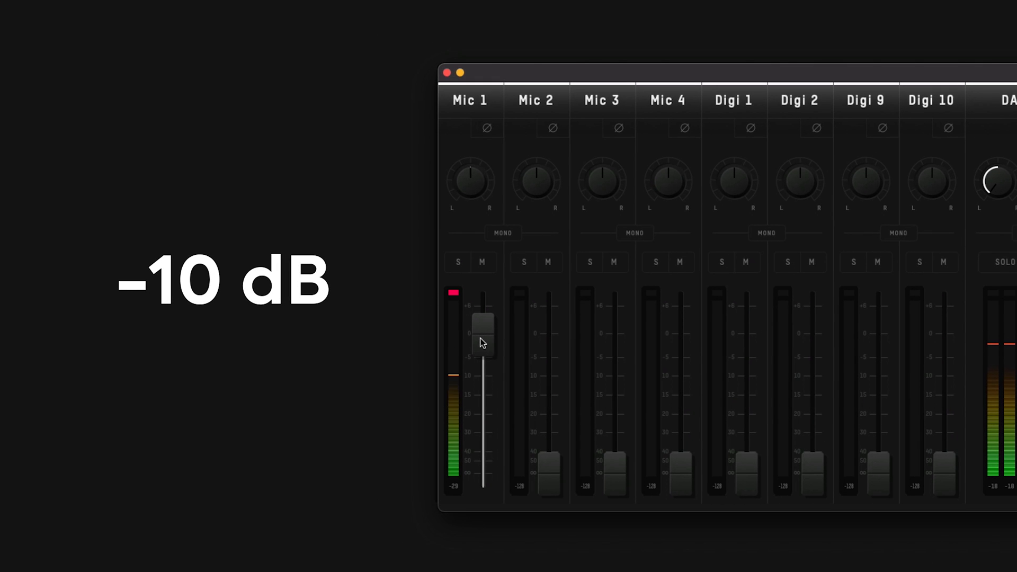